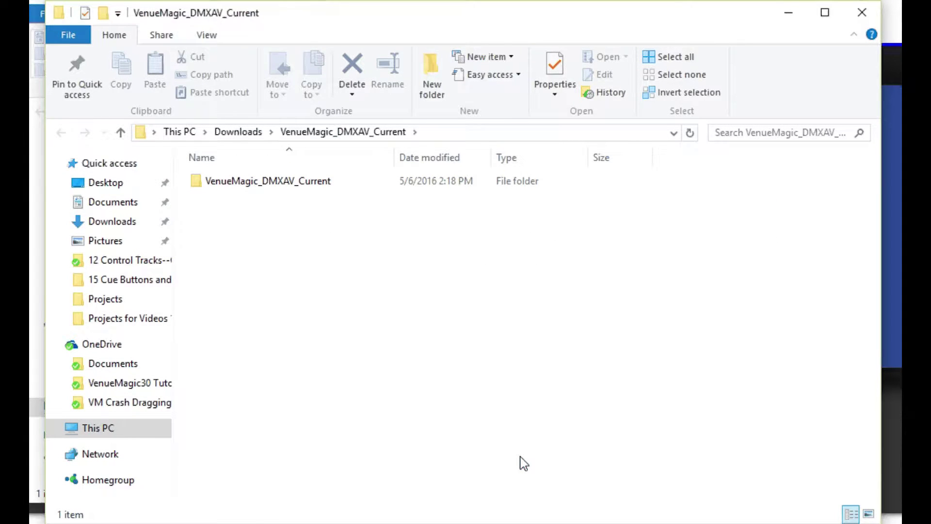
Open the VenueMagic_DMXAV_Current folder in Downloads, showing setup, the 3.0 Manual and vmav_install
double_click(267, 181)
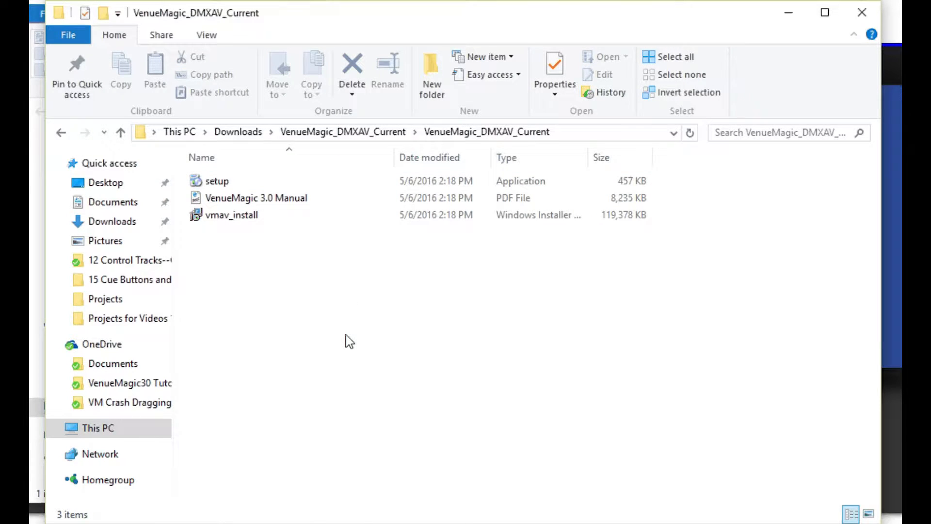
left_click(218, 181)
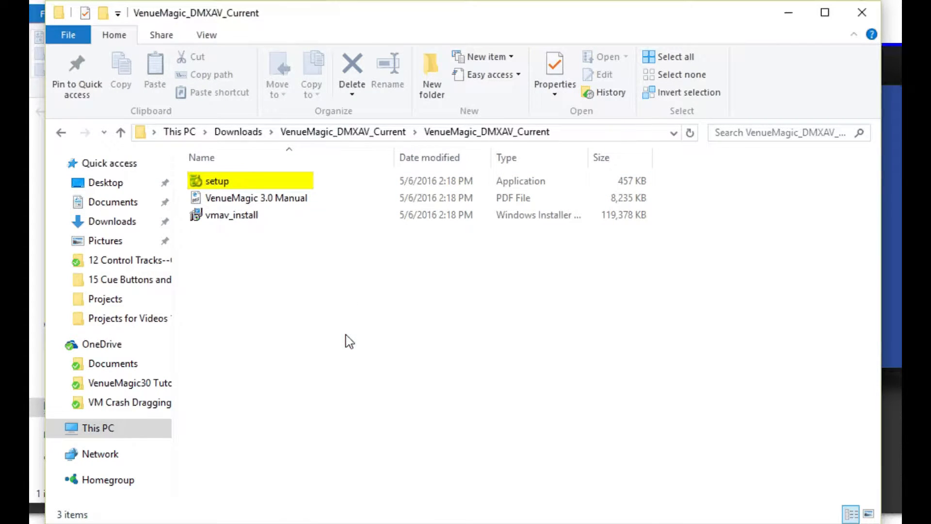
left_click(231, 215)
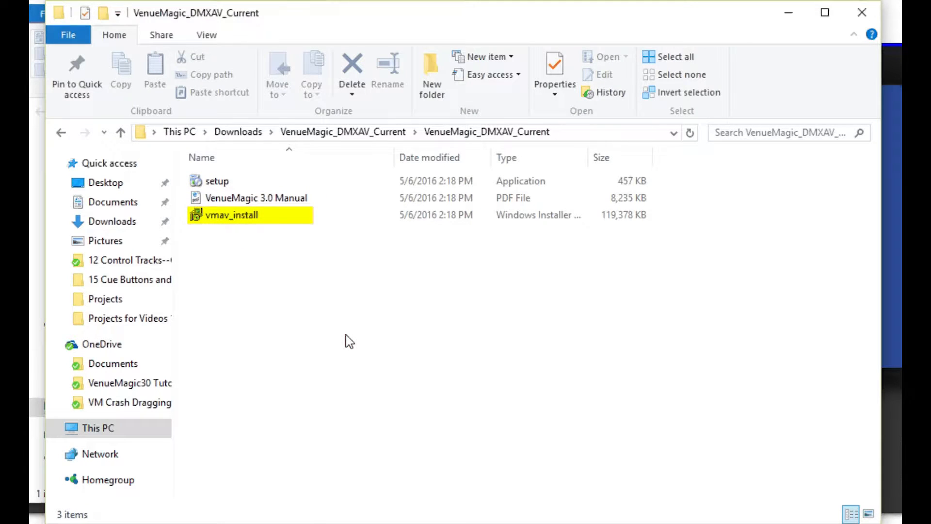
left_click(256, 197)
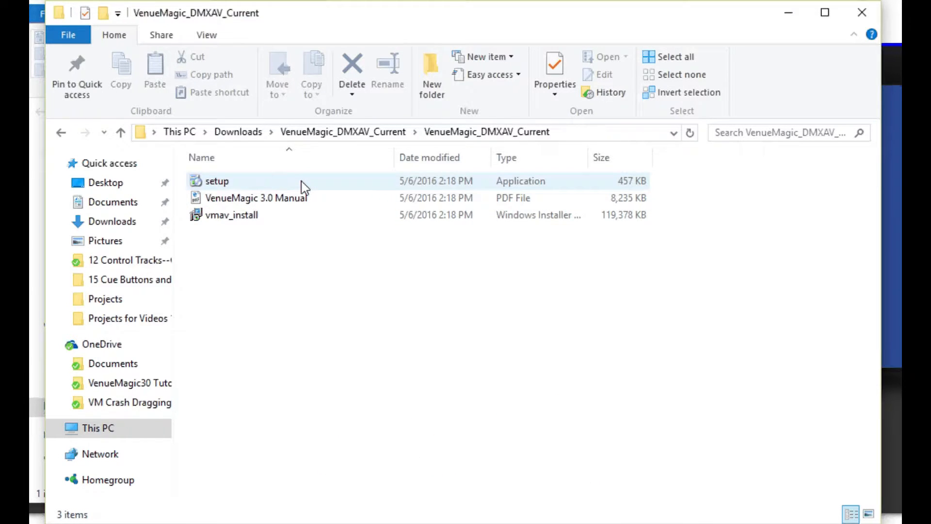
Run VenueMagic setup and accept the .NET Framework 3.5 license to install
double_click(217, 181)
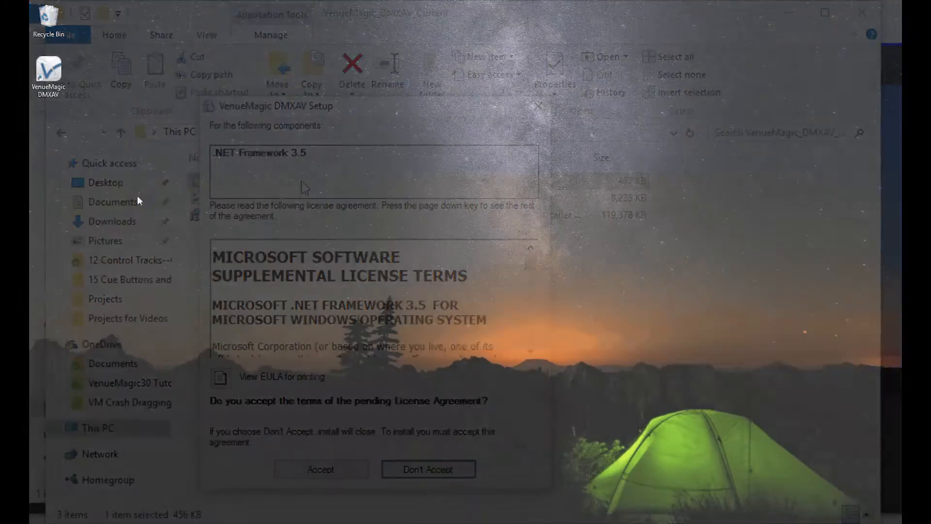
left_click(320, 469)
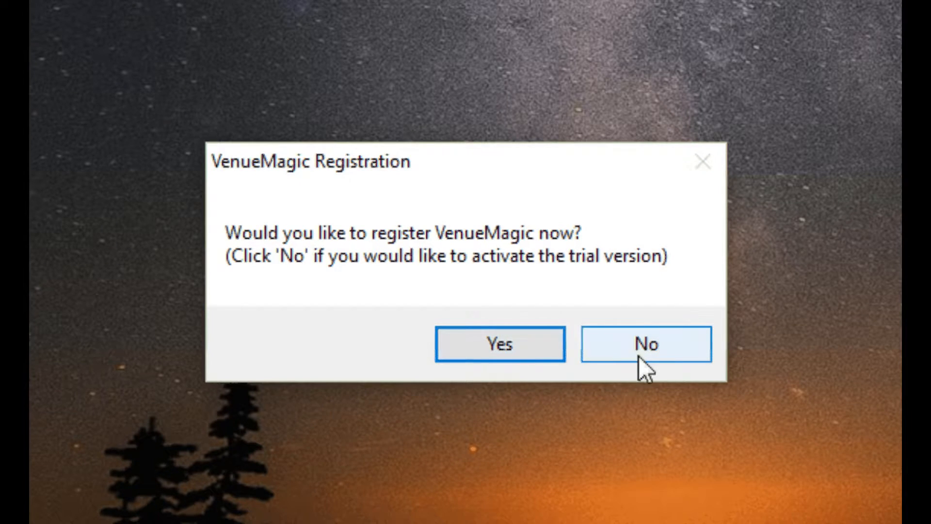
Activate the 15-day trial instead of registering, then choose to register now
left_click(647, 345)
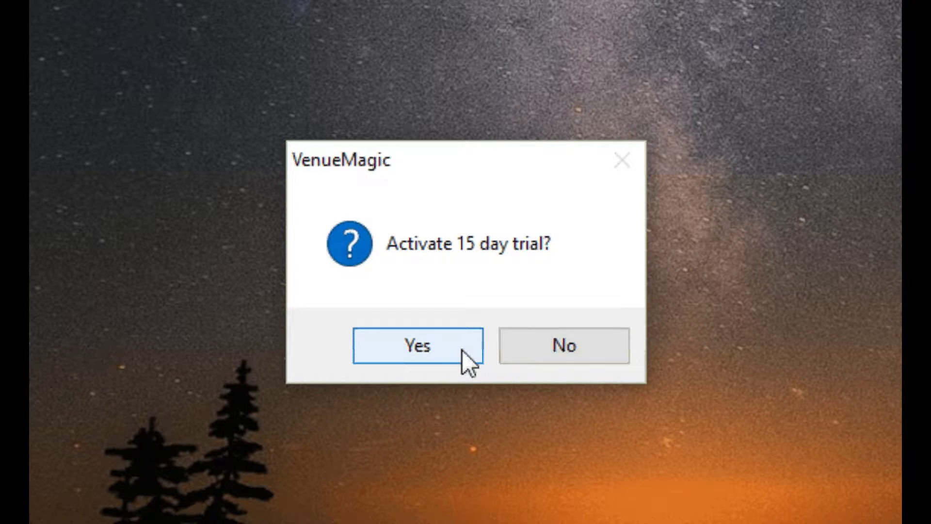
left_click(418, 345)
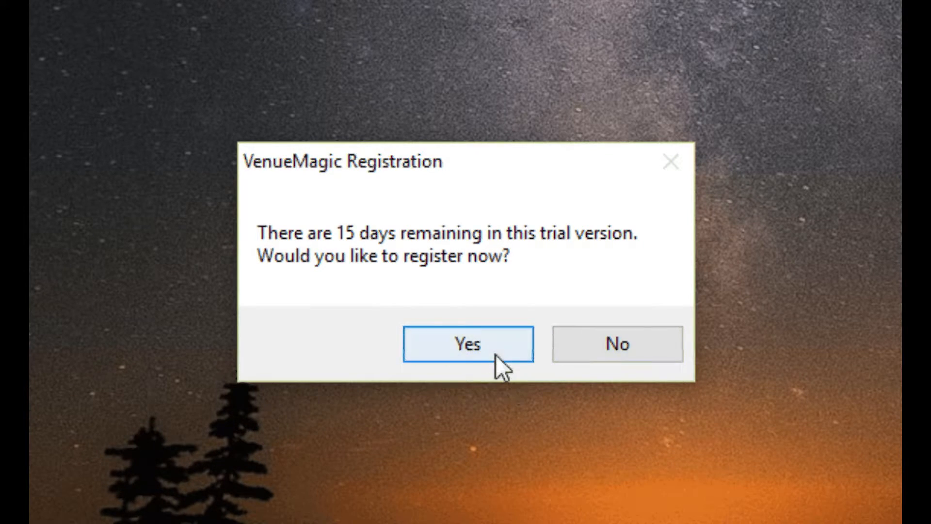
left_click(468, 344)
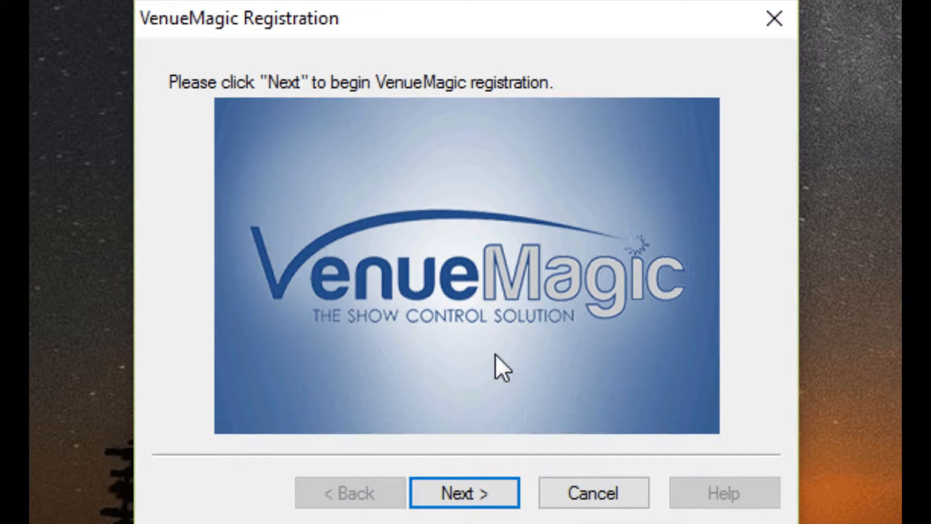
Enter the product registration code (12, 3456) and continue to the register-online choice
left_click(464, 493)
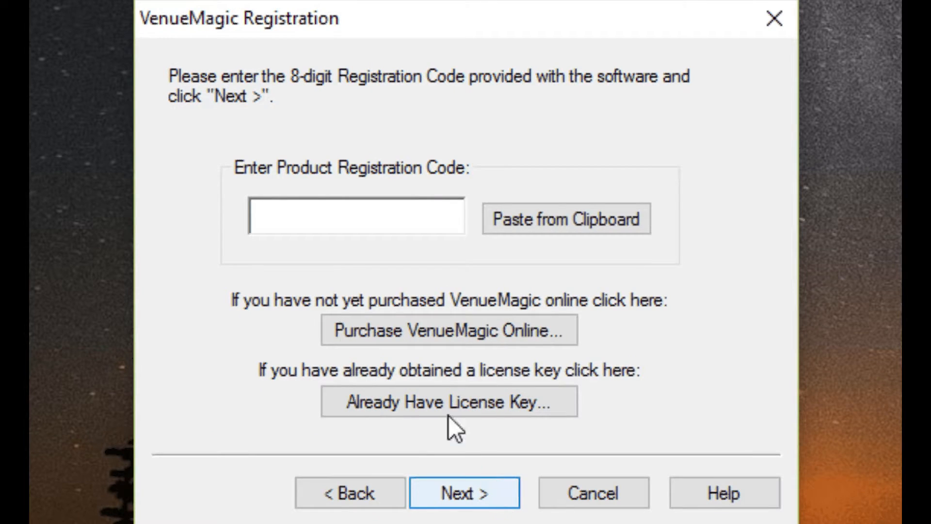
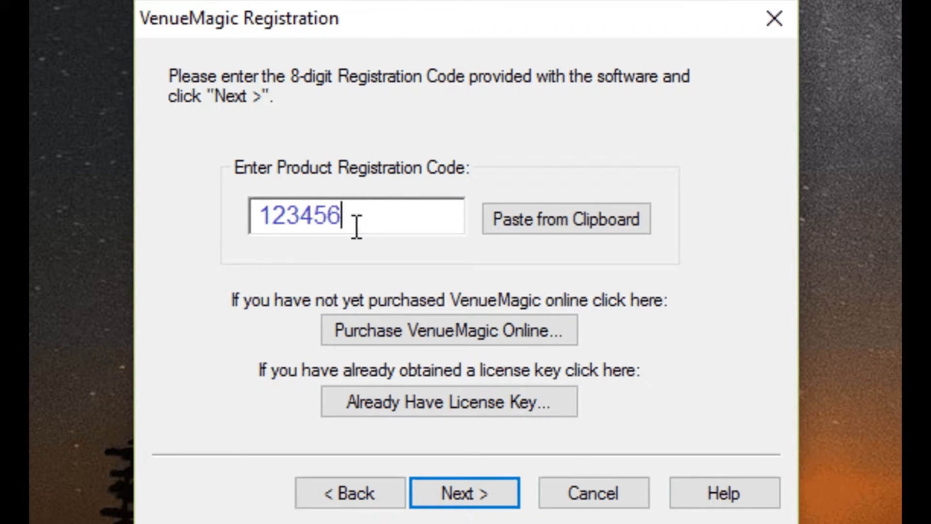
left_click(464, 507)
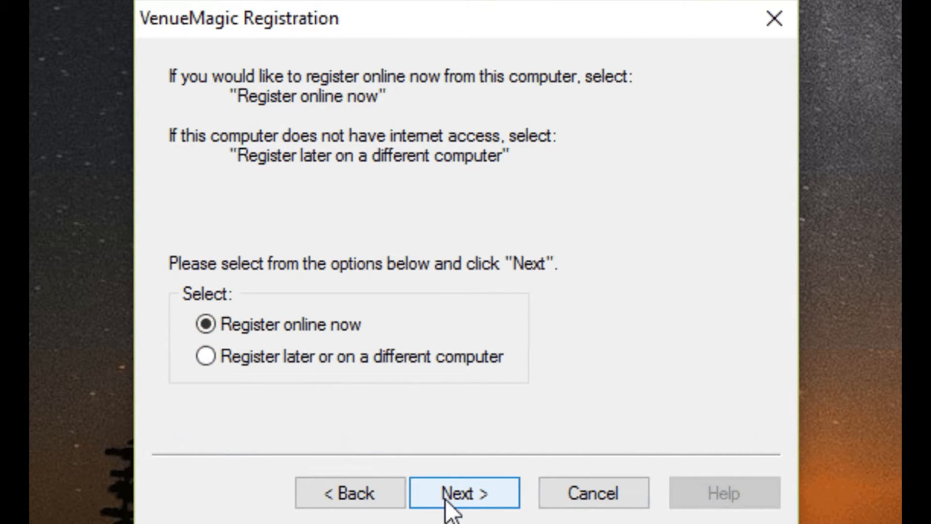
Register online now with the contact form submitted, then finish the registration wizard
left_click(462, 506)
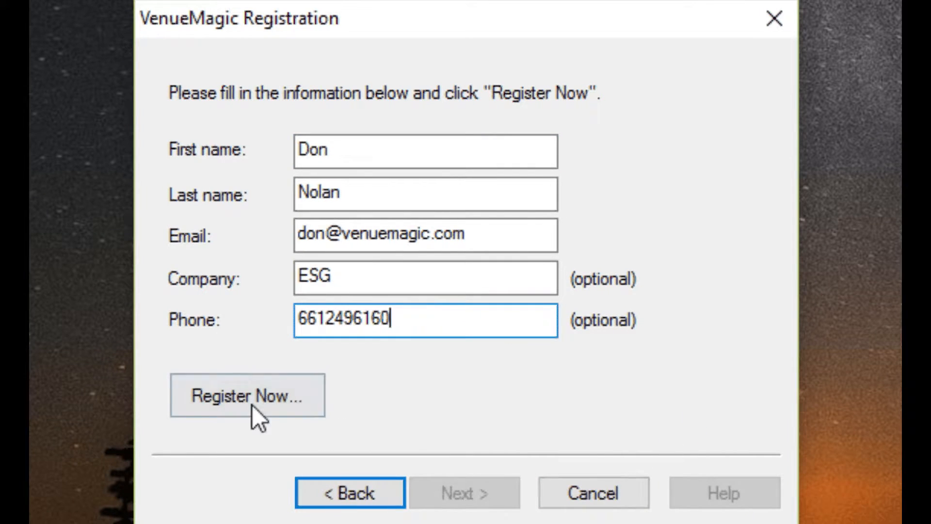
left_click(246, 395)
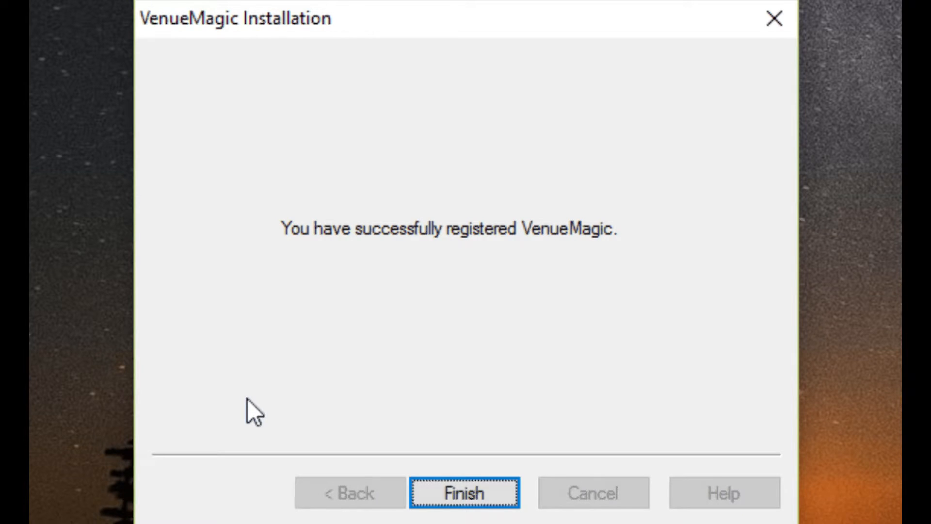
left_click(462, 493)
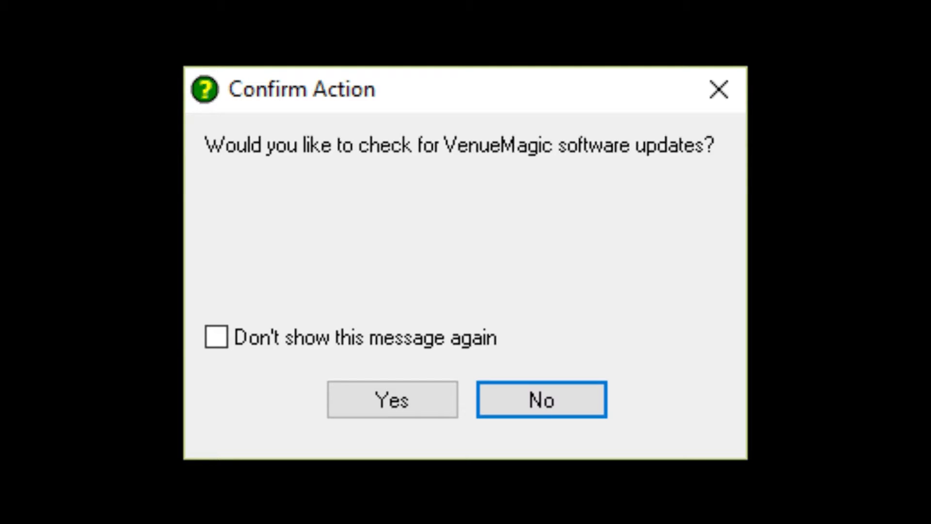
Suppress the startup update prompt, then check Help for updates and close the no-update notice
left_click(217, 338)
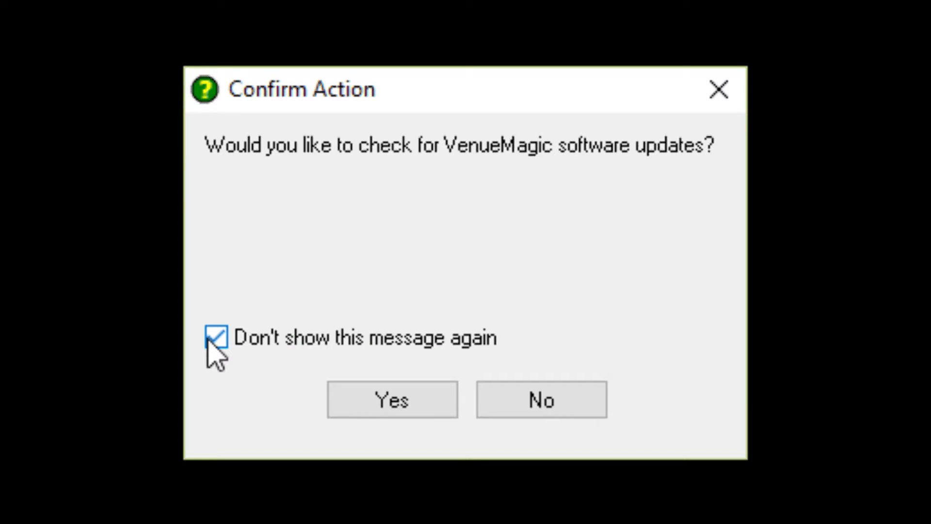
left_click(393, 400)
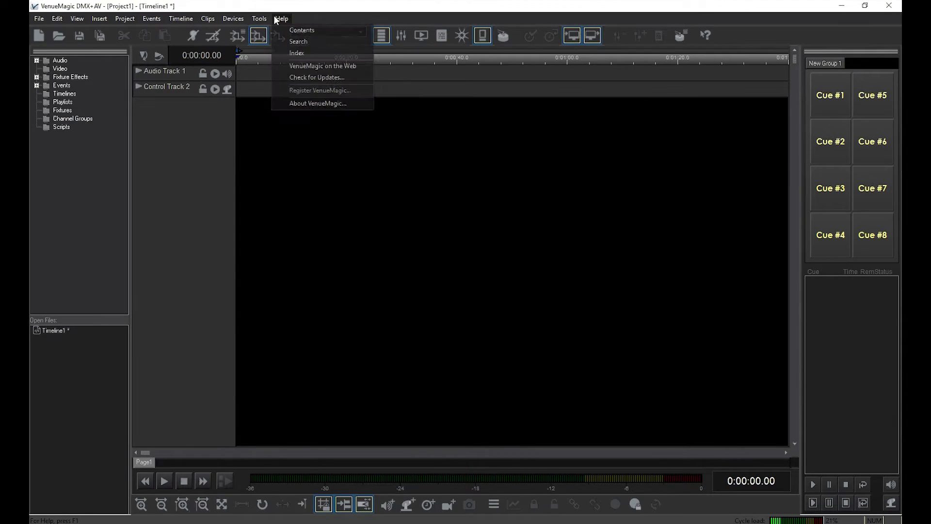
mouse_move(302, 77)
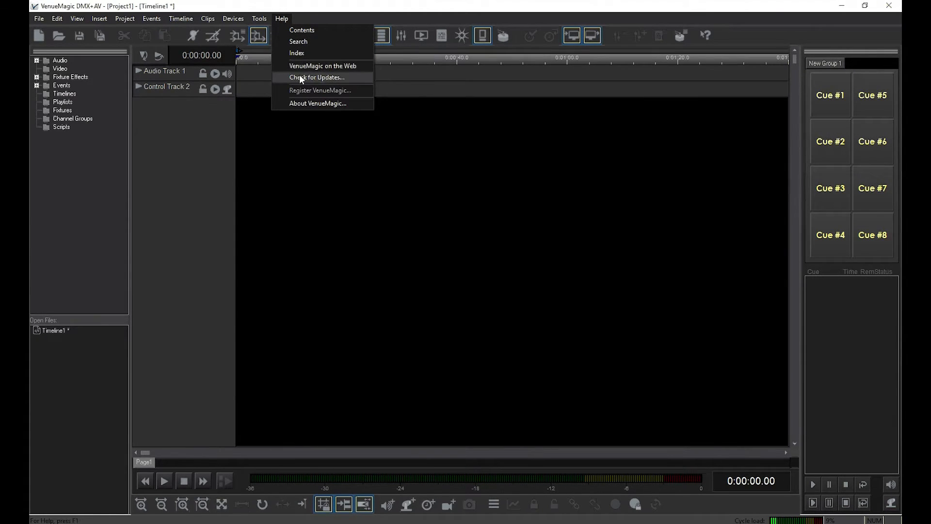
left_click(317, 77)
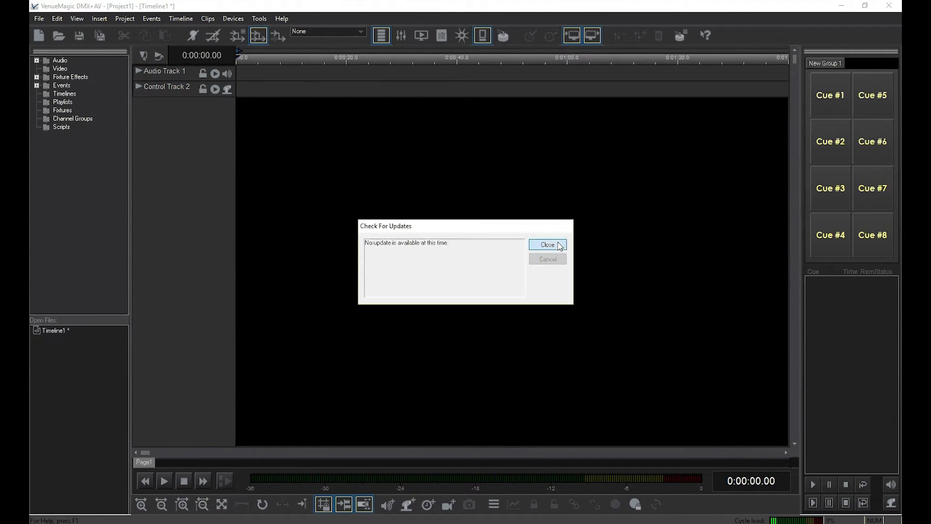
left_click(547, 245)
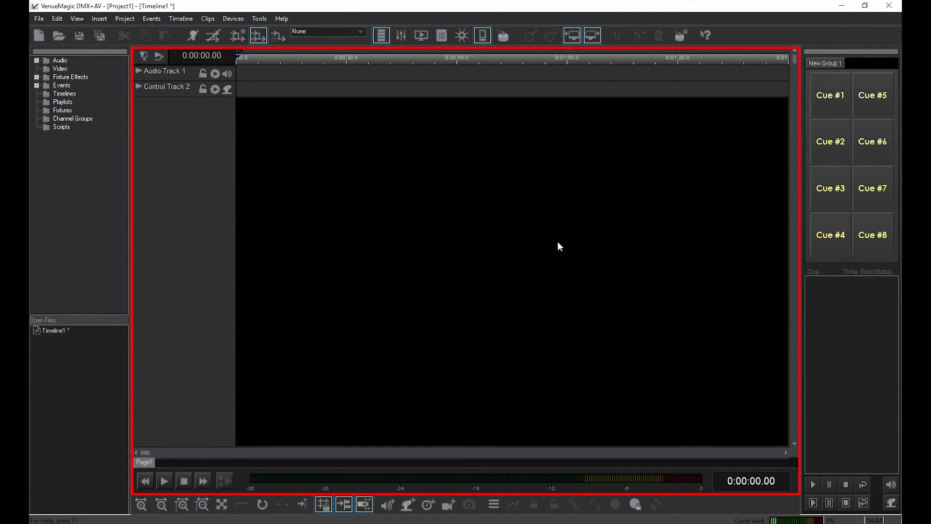
mouse_move(581, 244)
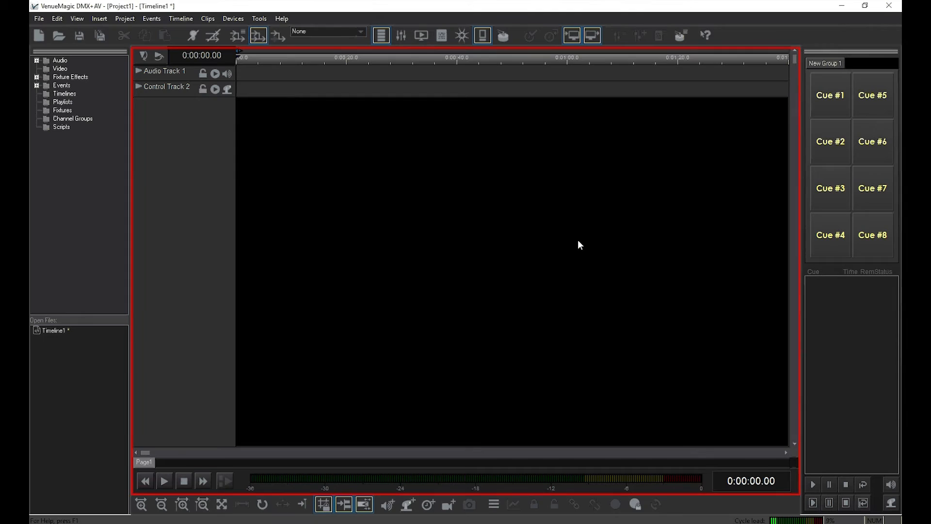